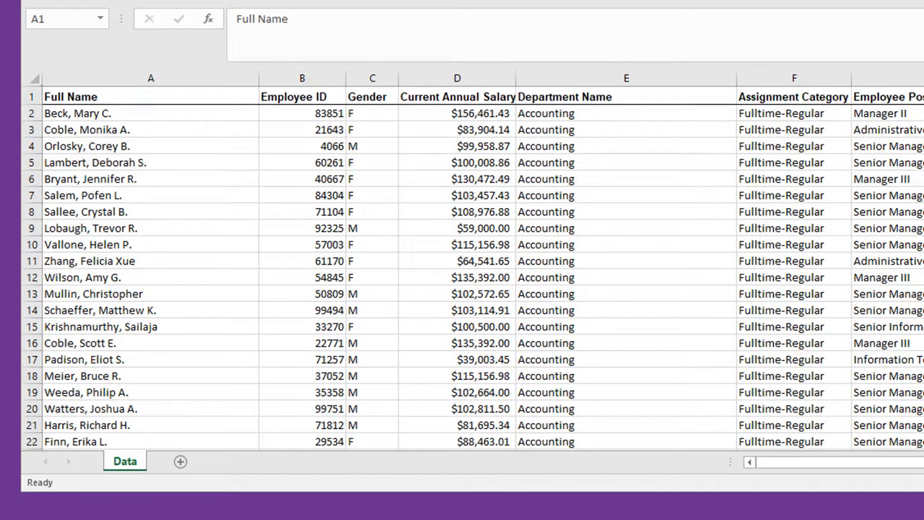
pyautogui.moveTo(210, 237)
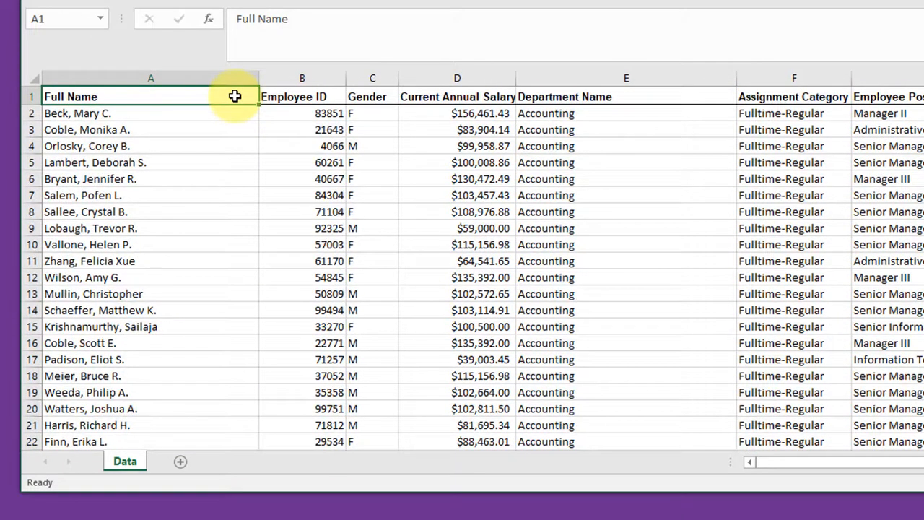
pyautogui.moveTo(239, 157)
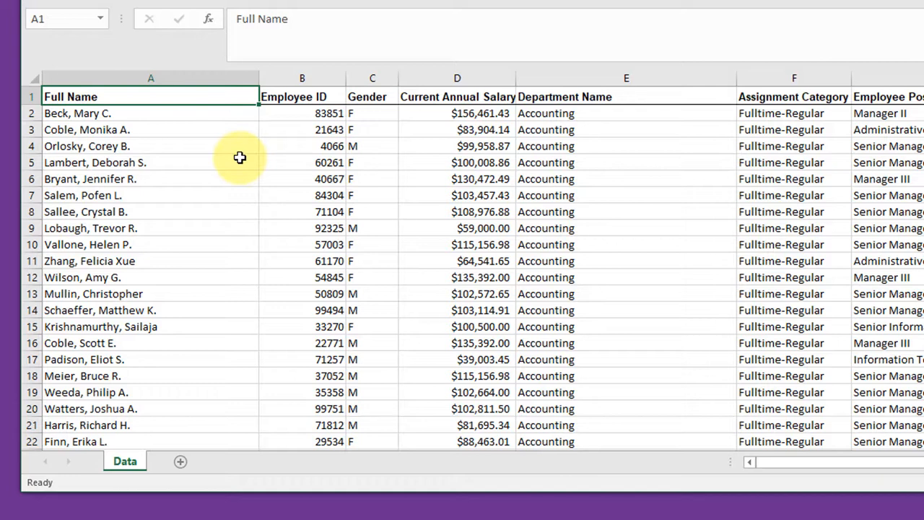
pyautogui.moveTo(239, 157)
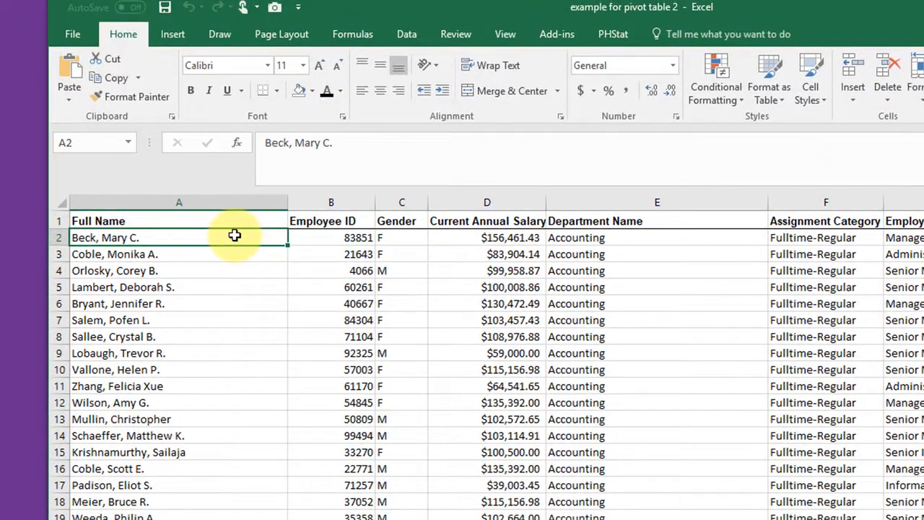
# Start a PivotTable from the employee data range, to be placed on a new worksheet
pyautogui.click(173, 35)
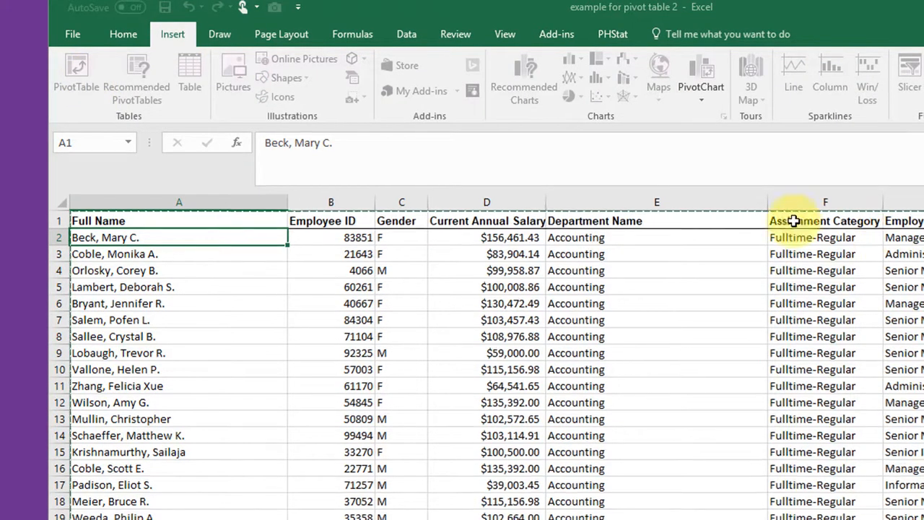
pyautogui.click(56, 60)
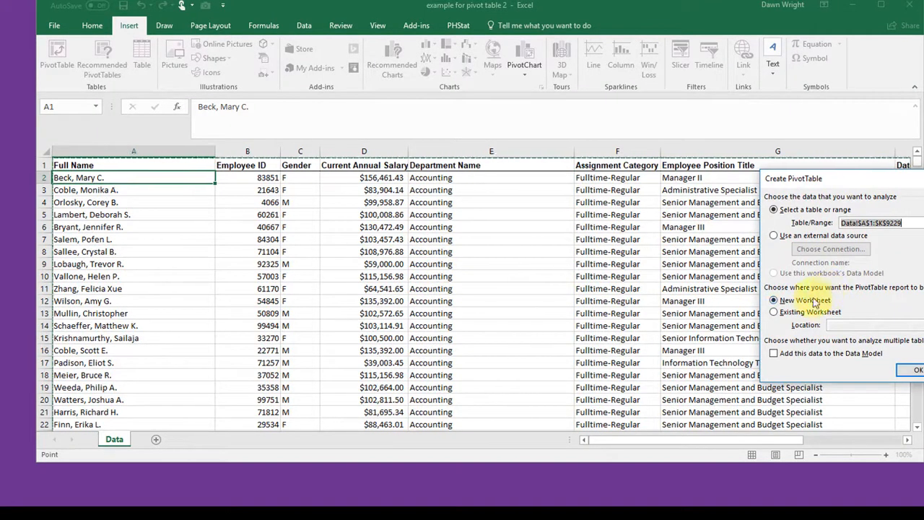
pyautogui.moveTo(888, 251)
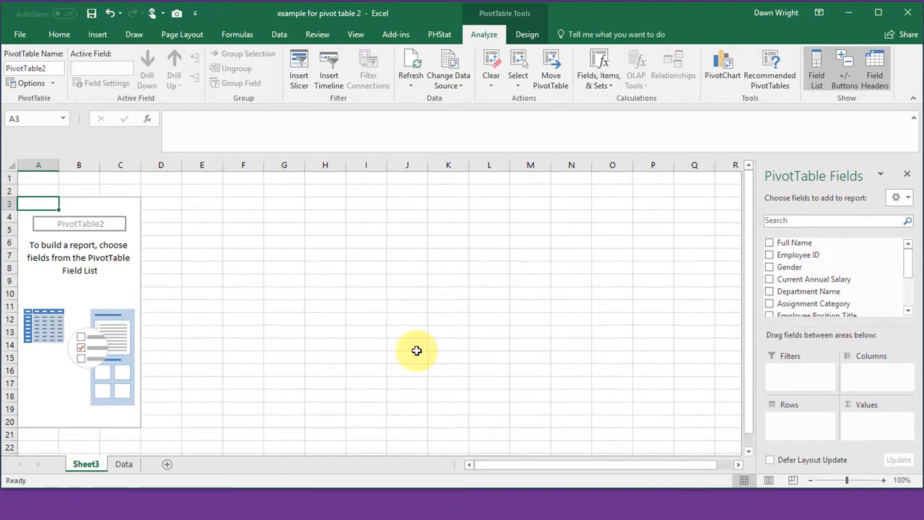
pyautogui.moveTo(586, 319)
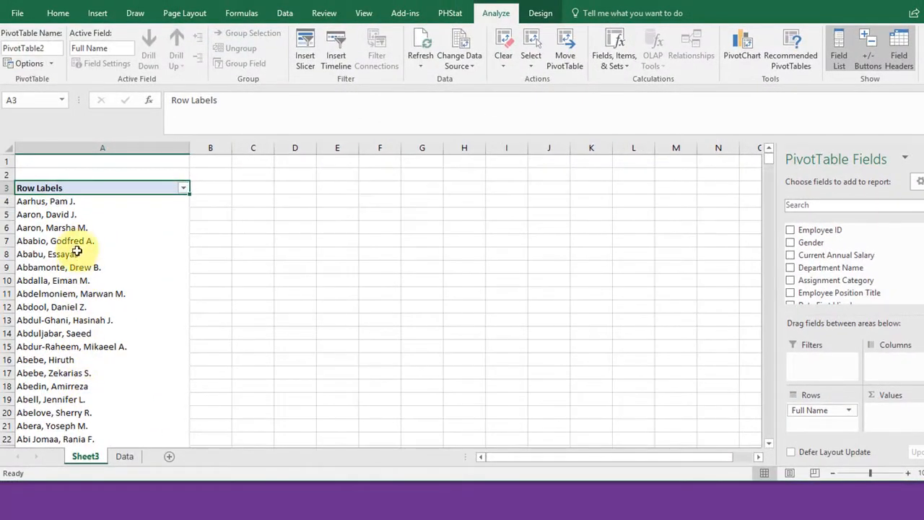
pyautogui.moveTo(75, 240)
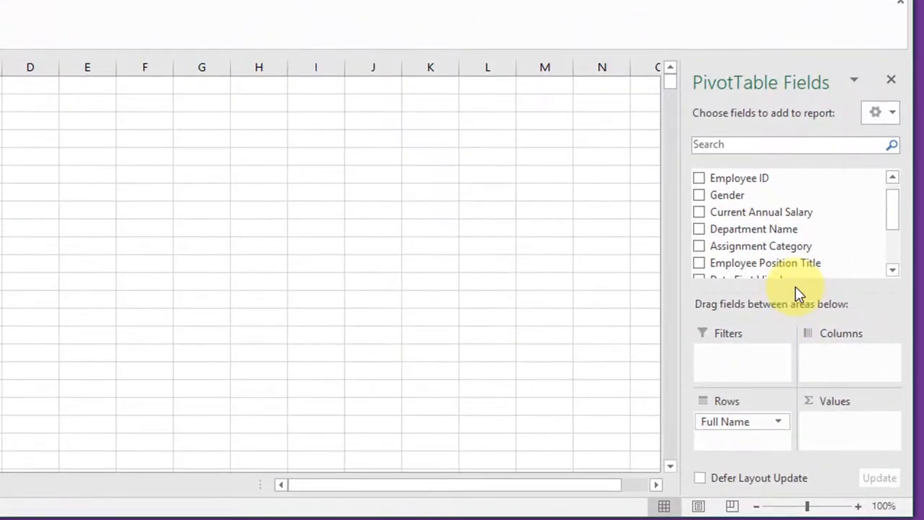
pyautogui.moveTo(895, 216)
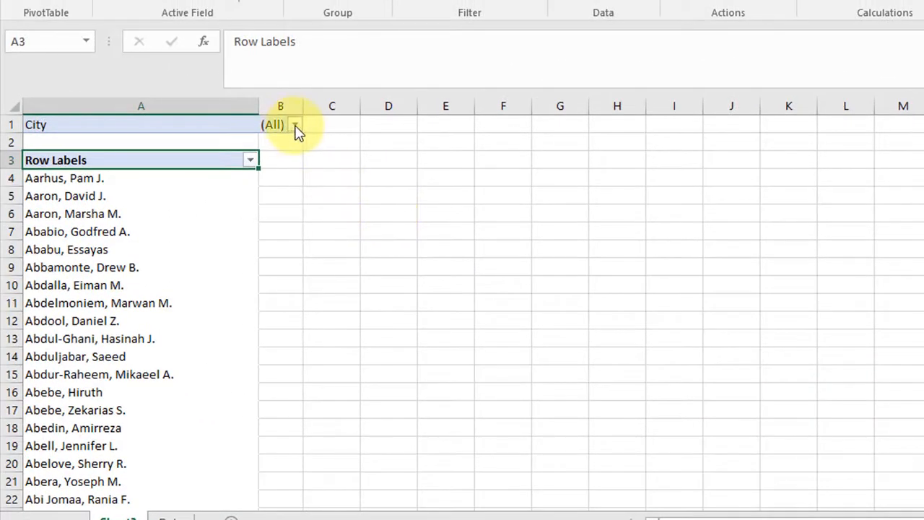
# Filter the pivot's City field to Atlanta only
pyautogui.click(295, 124)
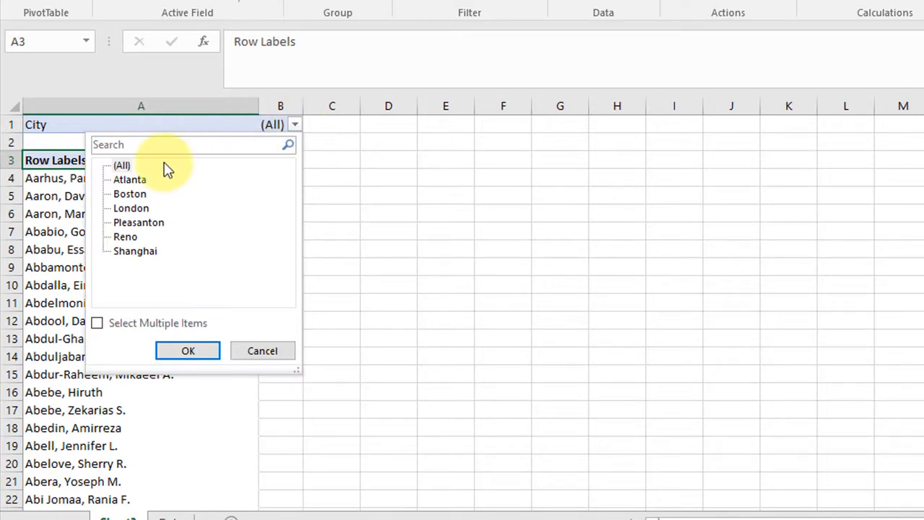
pyautogui.moveTo(157, 231)
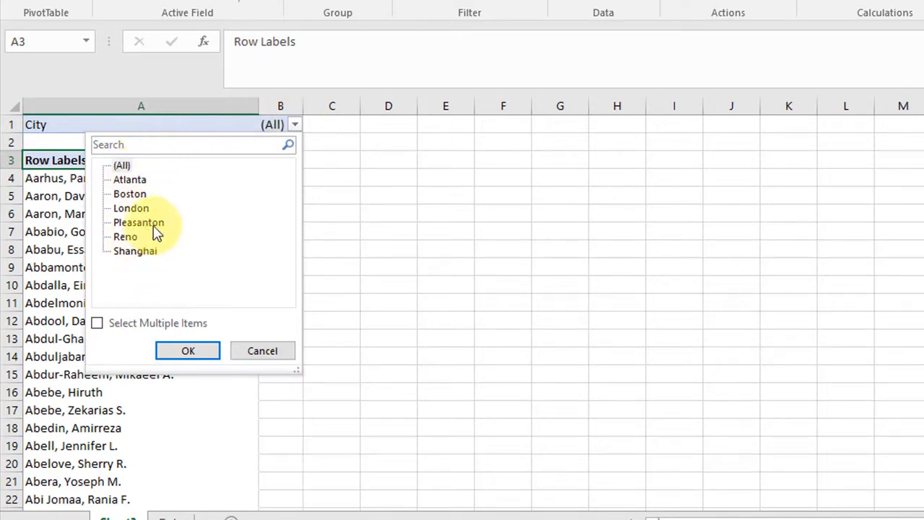
pyautogui.click(130, 179)
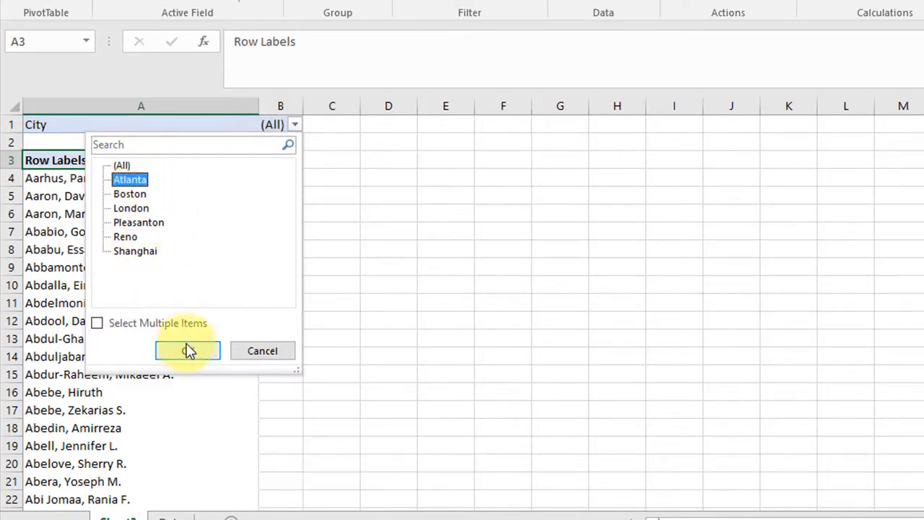
pyautogui.click(187, 351)
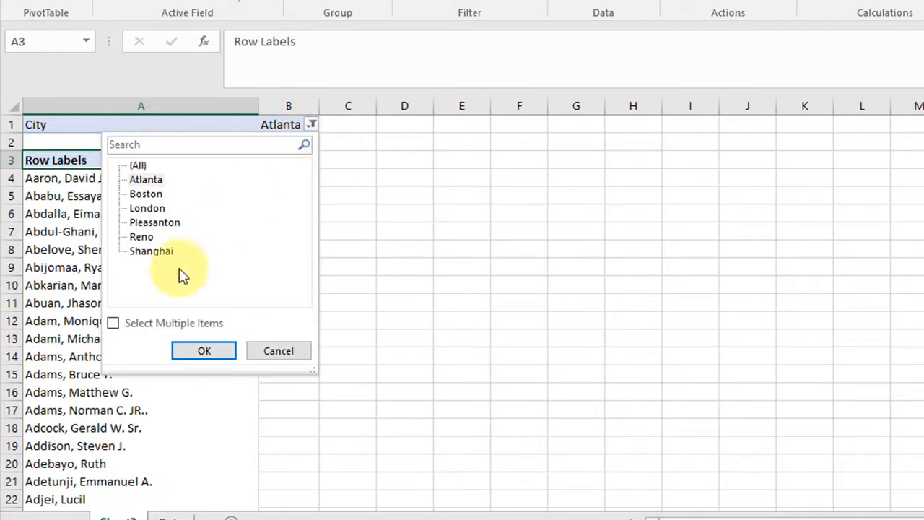
# Allow multiple cities in the City filter, then untick one city and reapply the selection
pyautogui.click(112, 324)
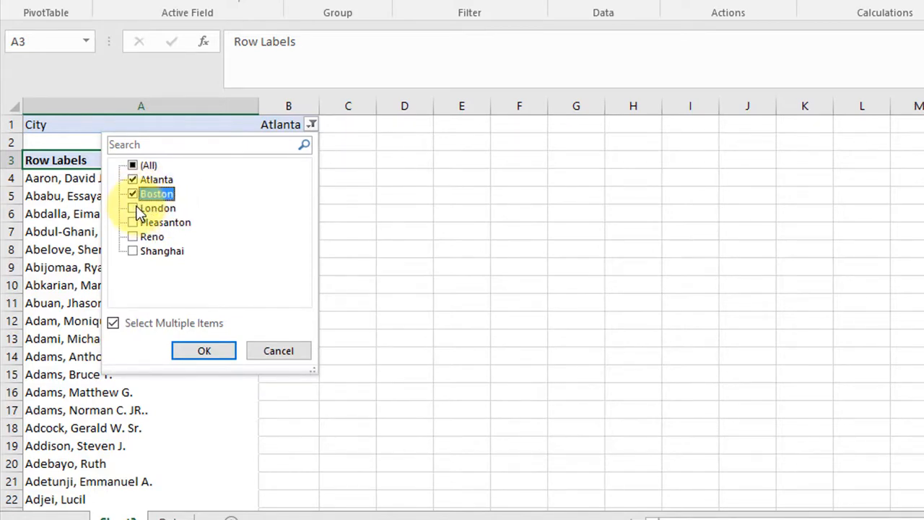
pyautogui.click(203, 351)
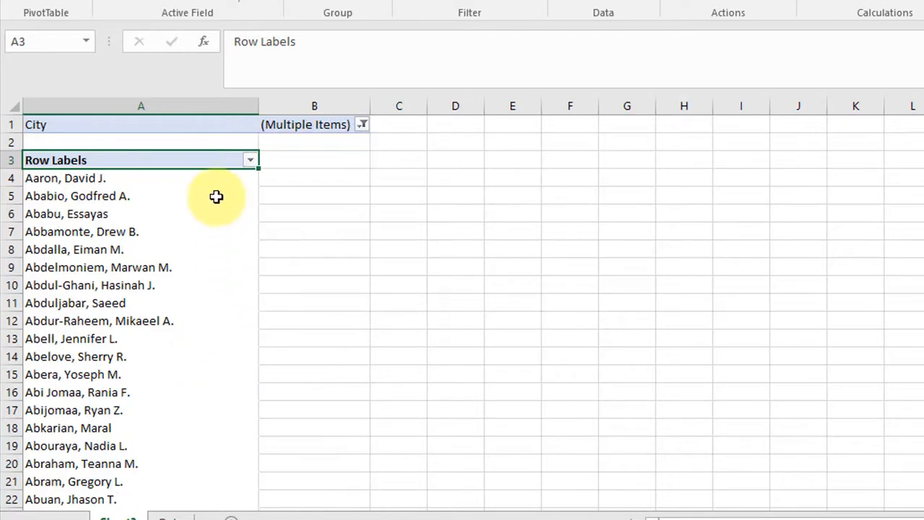
pyautogui.moveTo(213, 196)
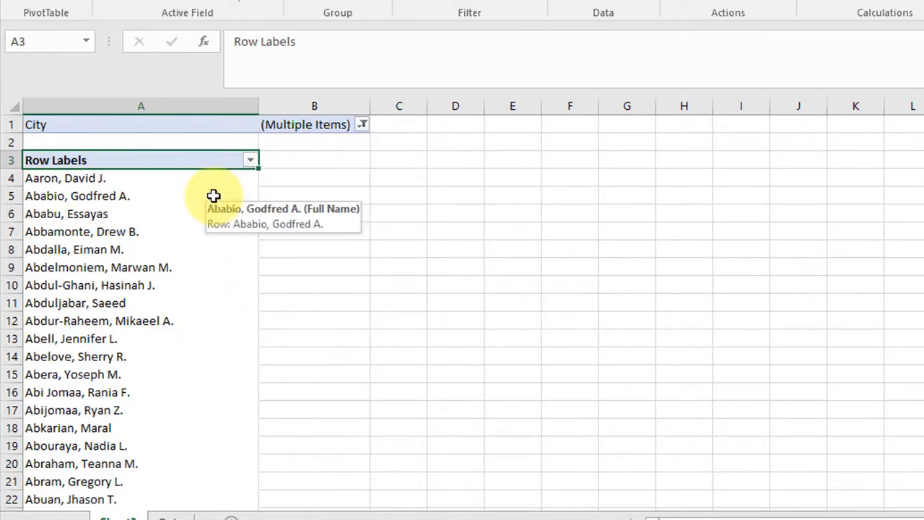
pyautogui.click(361, 124)
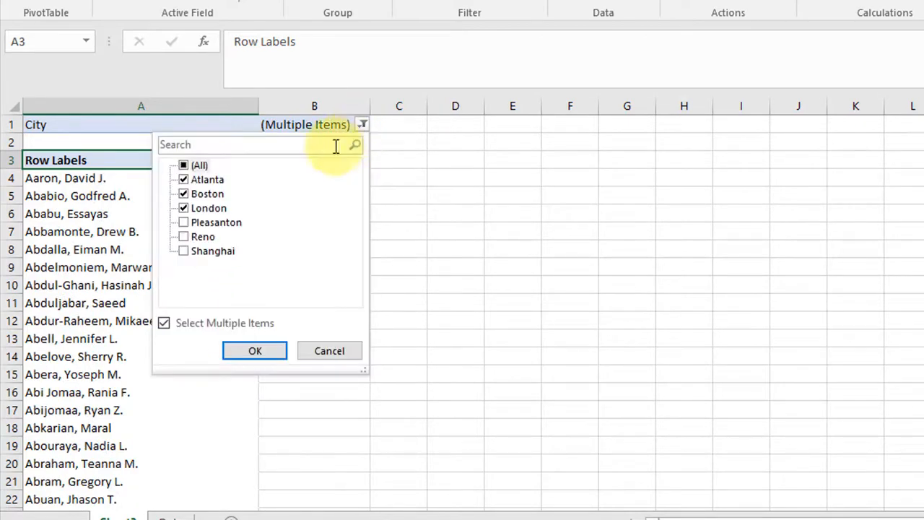
pyautogui.click(182, 208)
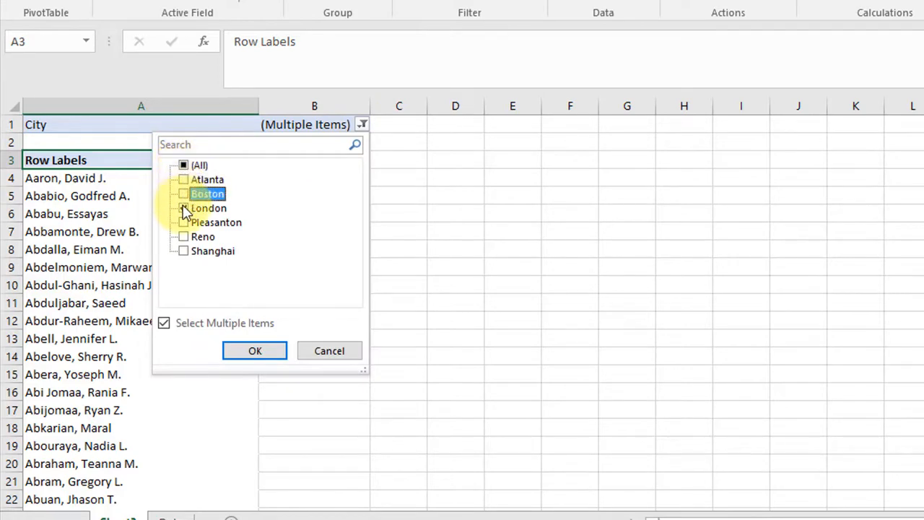
pyautogui.click(254, 351)
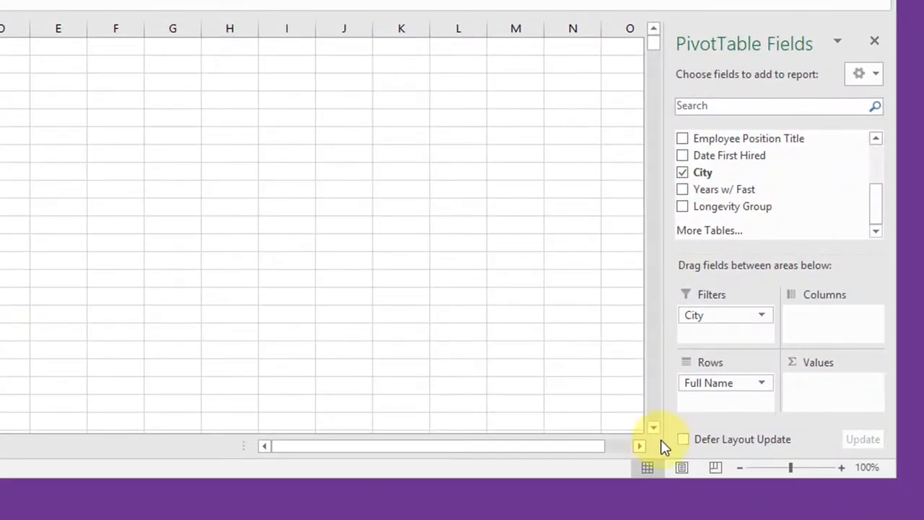
pyautogui.moveTo(725, 383)
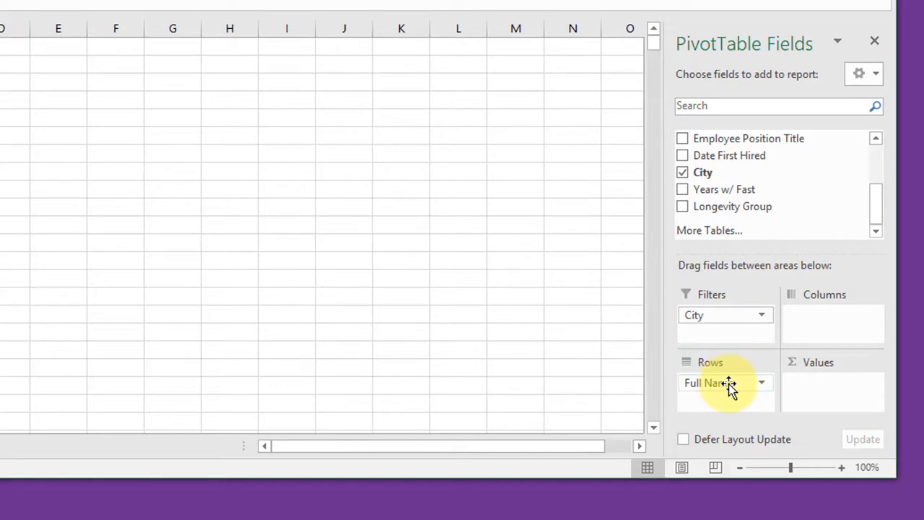
# Replace Full Name with Department Name as the pivot row labels and view their sort/filter options
pyautogui.moveTo(725, 383); pyautogui.dragTo(527, 364)
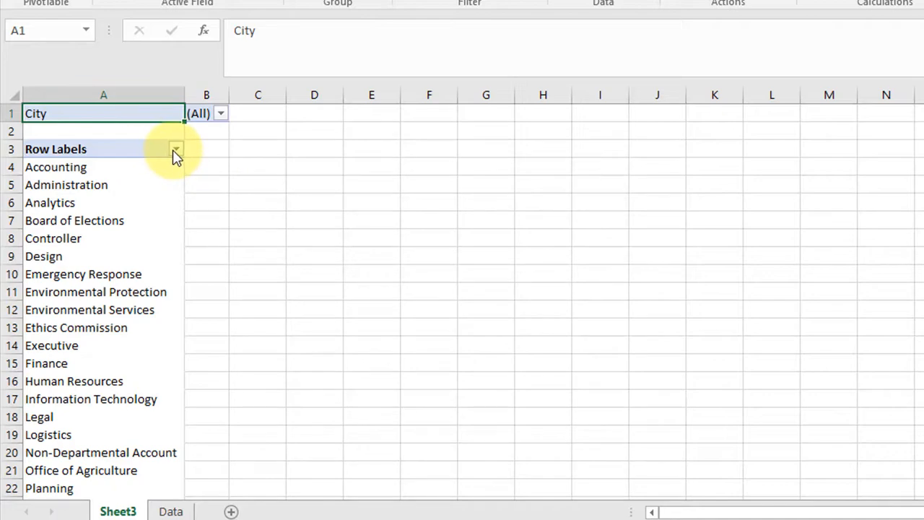
pyautogui.click(176, 148)
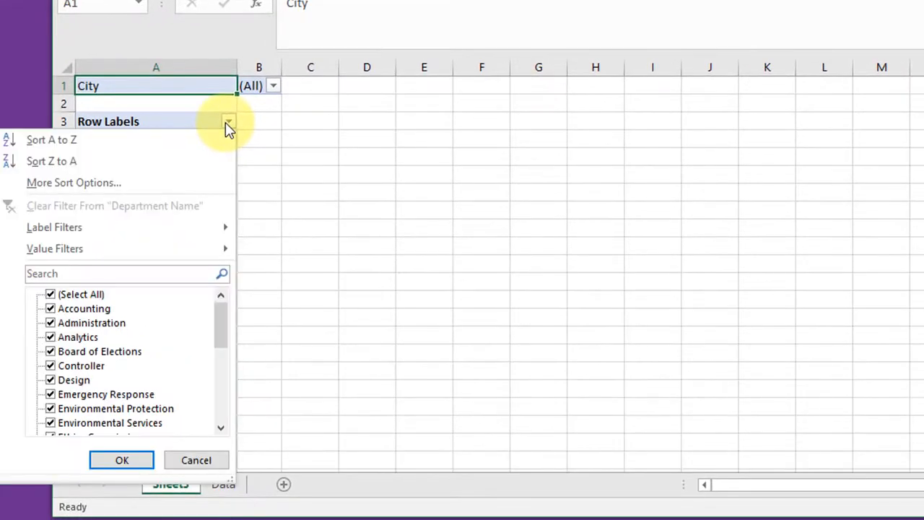
pyautogui.moveTo(123, 323)
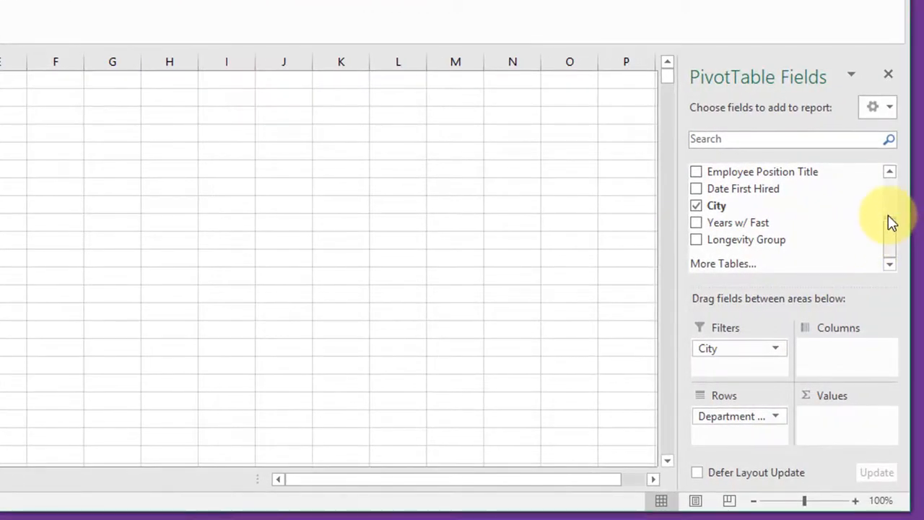
# Add Current Annual Salary as the pivot value, summarized by Average instead of Sum
pyautogui.scroll(3)
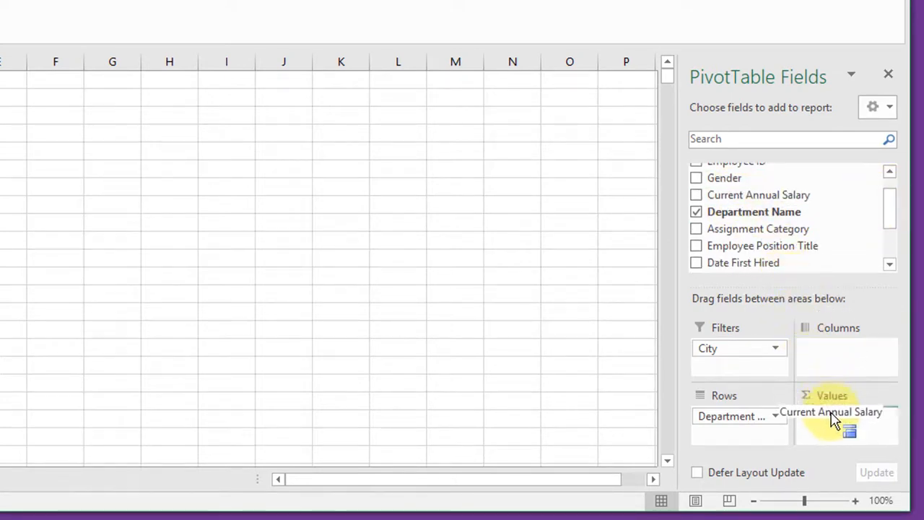
pyautogui.click(696, 194)
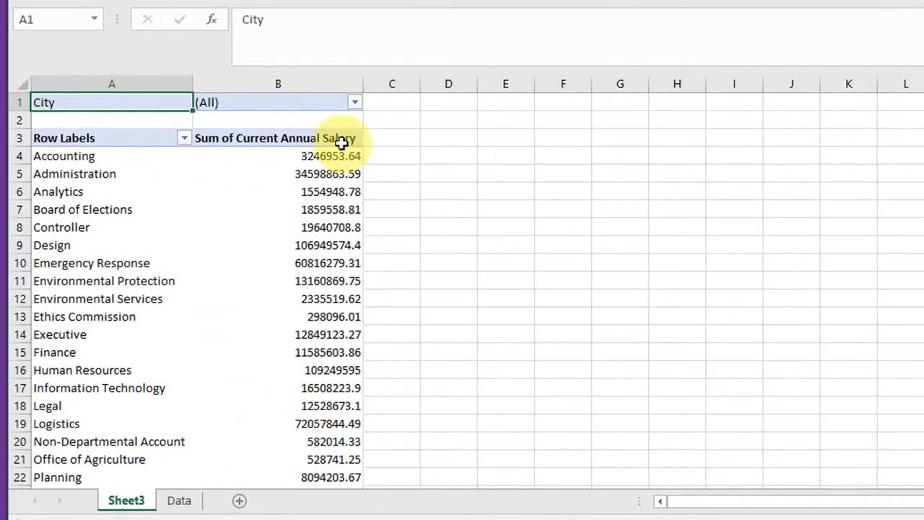
pyautogui.moveTo(323, 189)
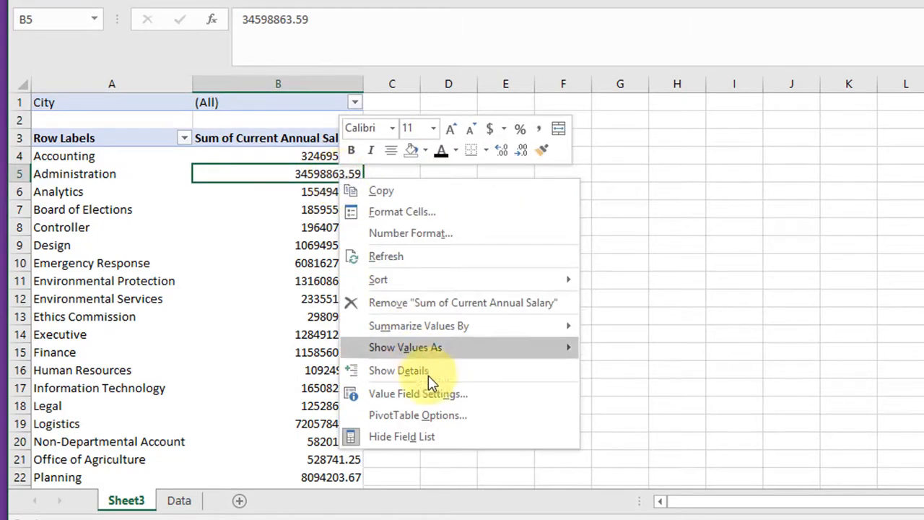
pyautogui.click(417, 393)
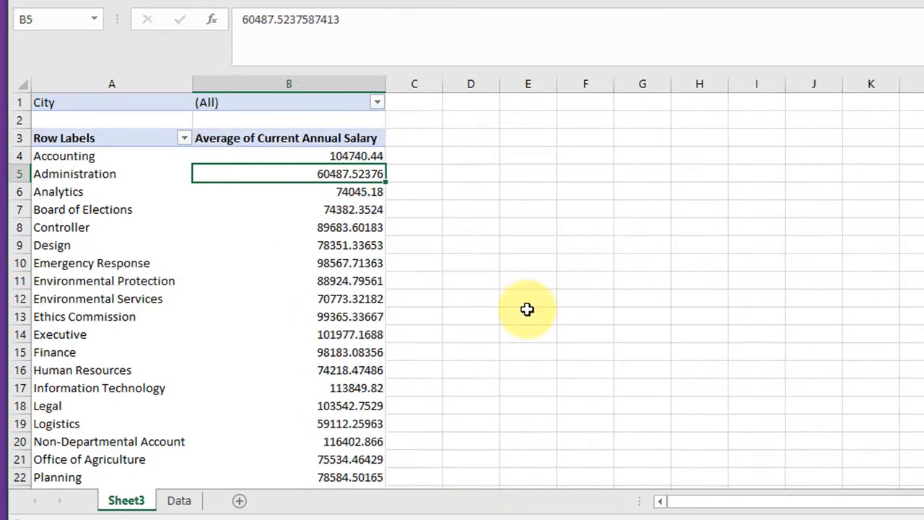
# Format the average salary column as dollar currency, down to the $73,390.18 grand total
pyautogui.click(289, 84)
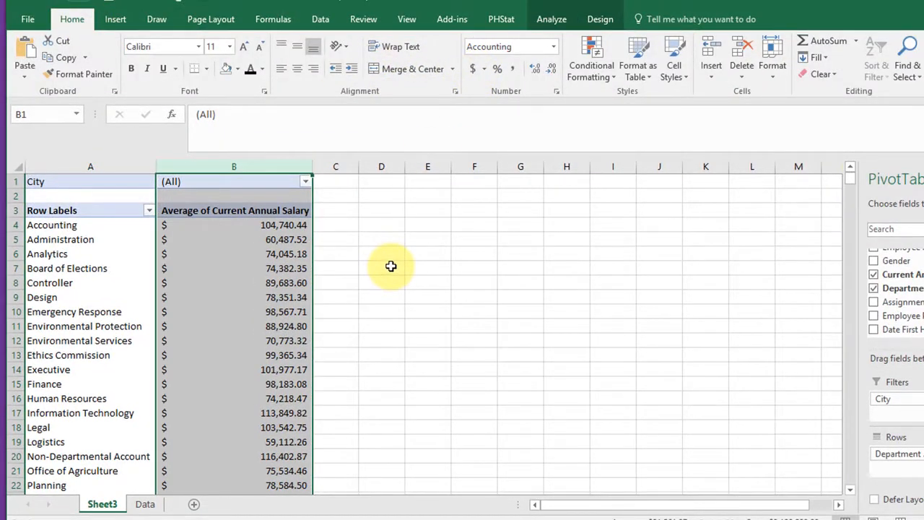
pyautogui.scroll(-3)
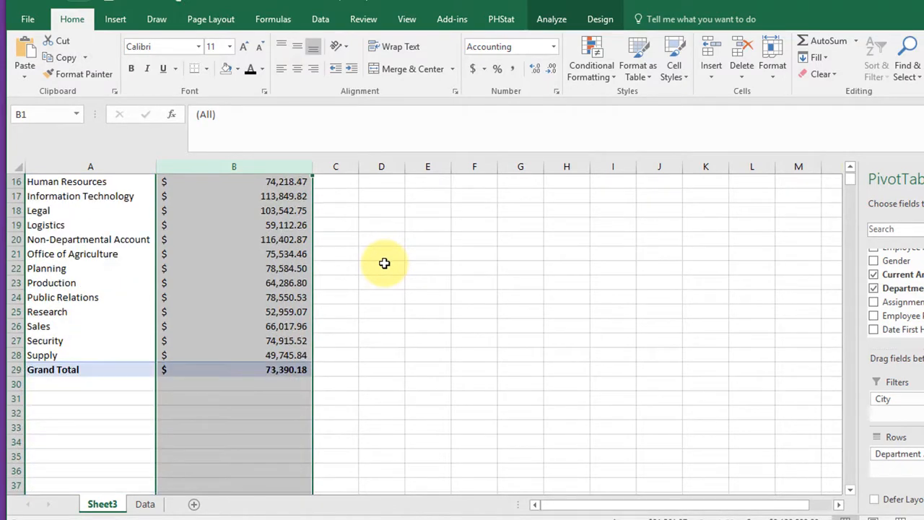
# Set the pivot's City filter to Atlanta alone and review the department averages
pyautogui.scroll(3)
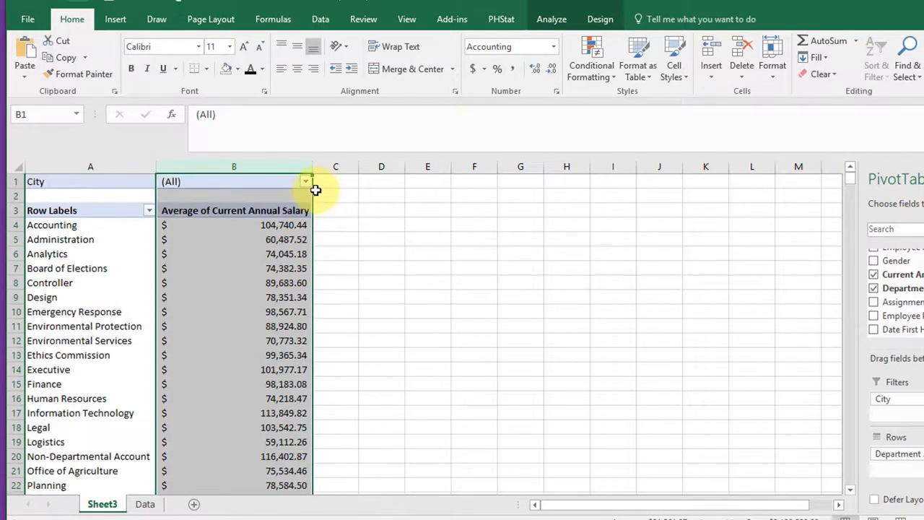
pyautogui.click(306, 182)
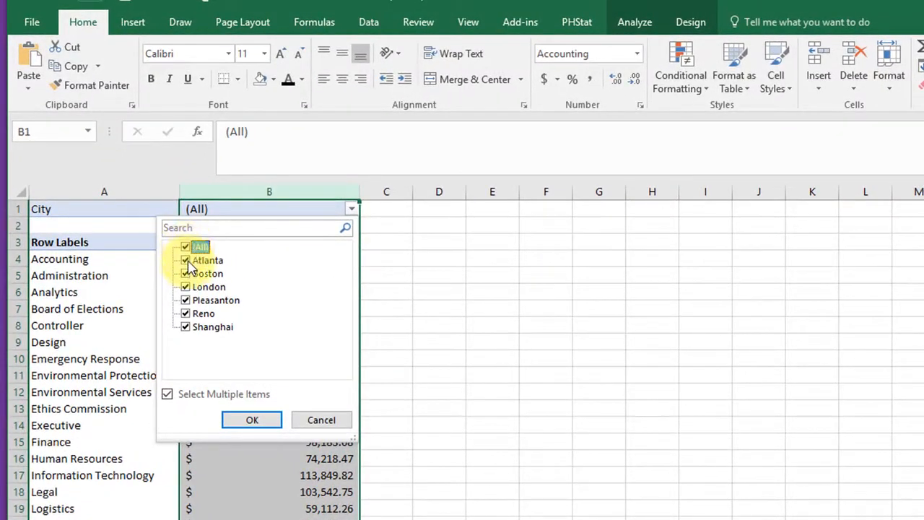
pyautogui.click(208, 260)
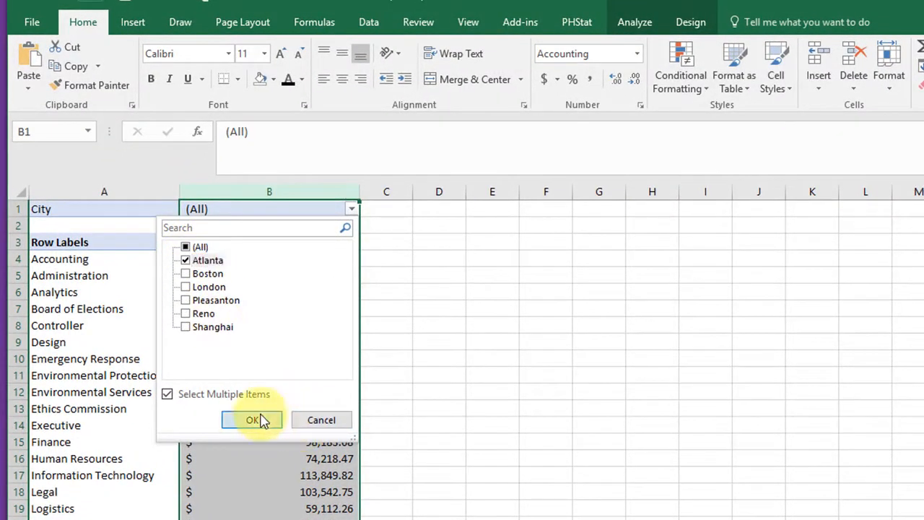
pyautogui.click(252, 419)
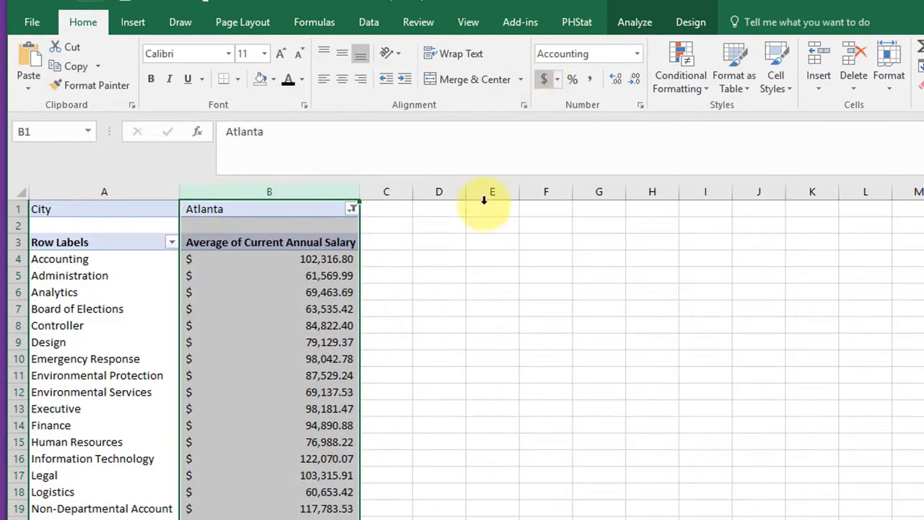
pyautogui.scroll(-3)
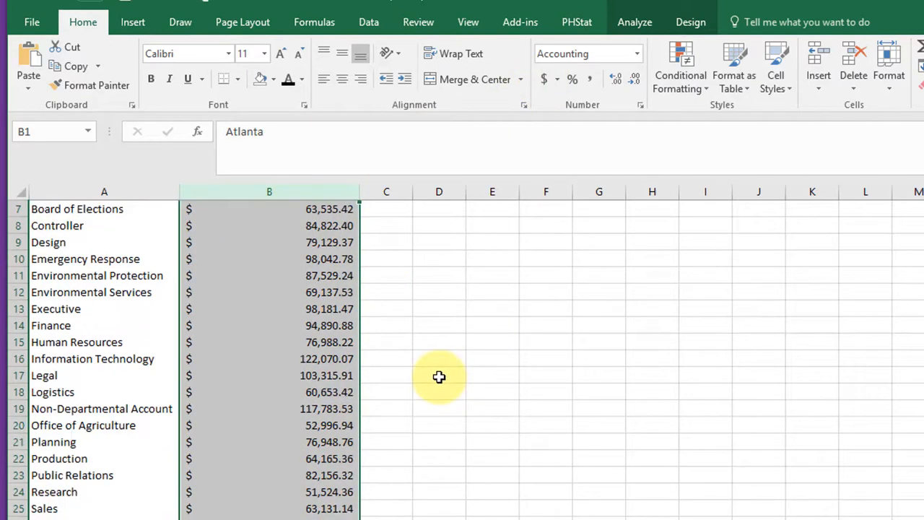
pyautogui.scroll(-3)
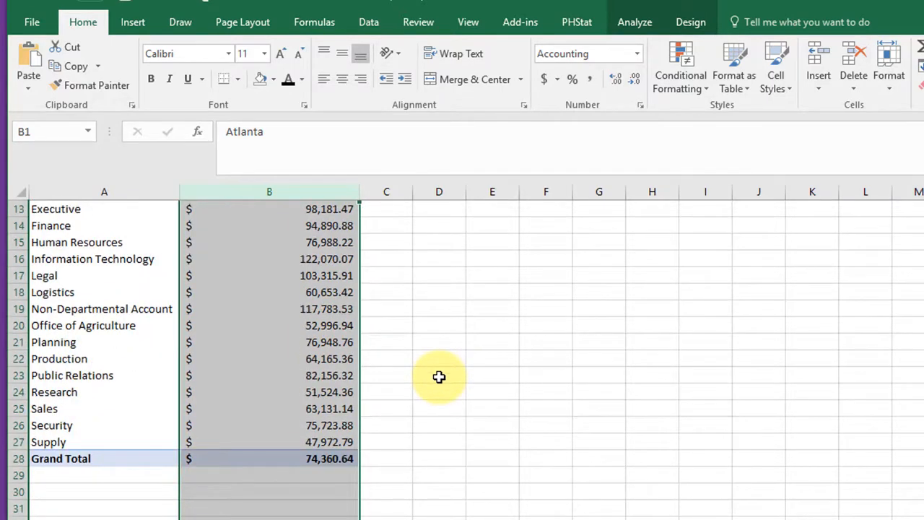
pyautogui.scroll(3)
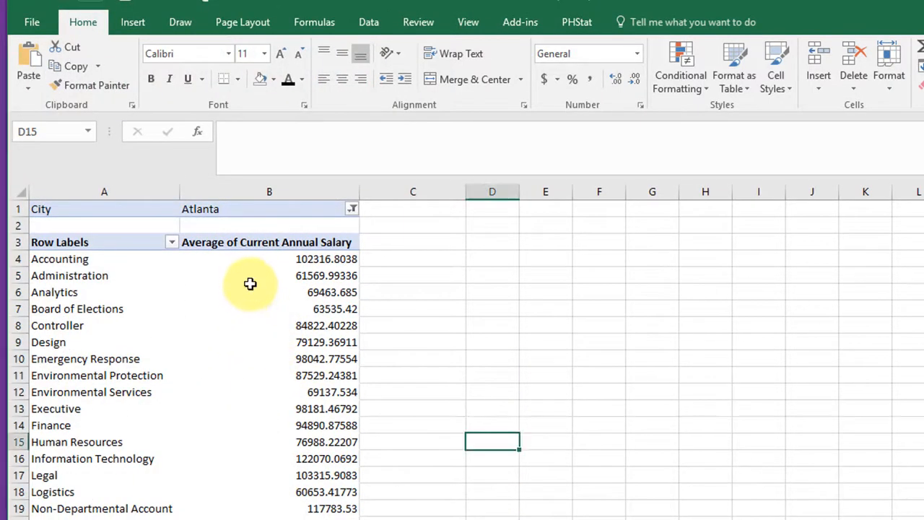
# Add a count of Full Name as a second value column beside the average salary
pyautogui.click(268, 292)
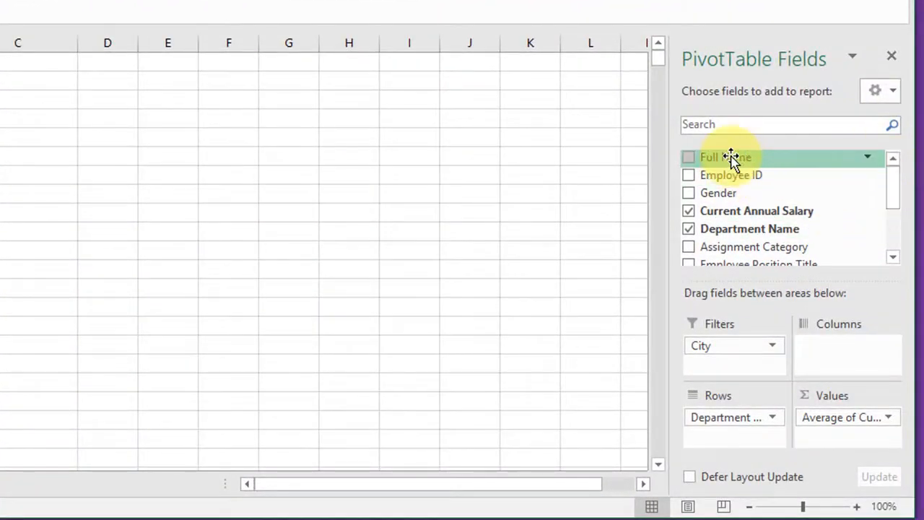
pyautogui.moveTo(725, 156); pyautogui.dragTo(829, 434)
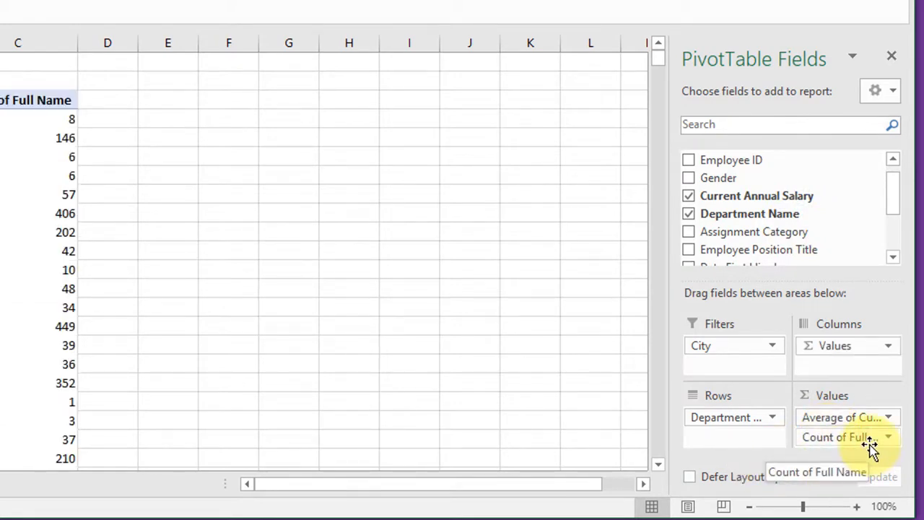
pyautogui.moveTo(763, 159)
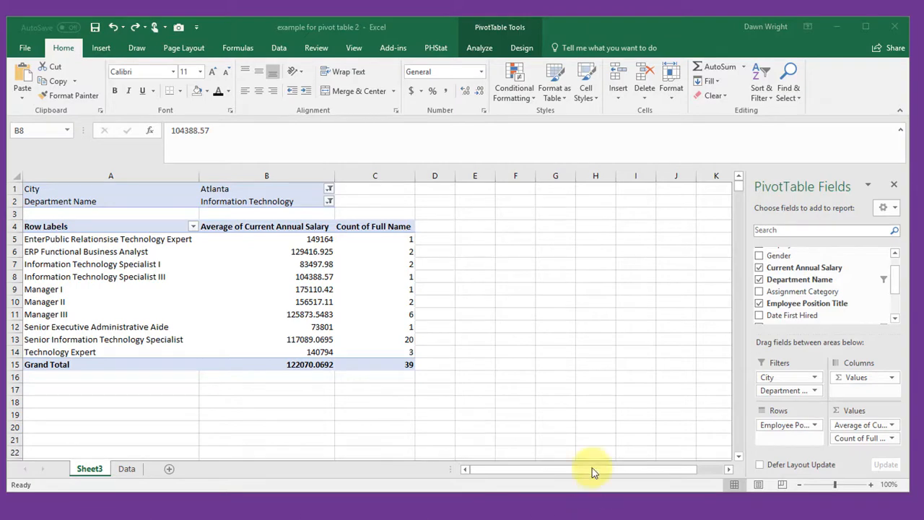
pyautogui.moveTo(671, 277)
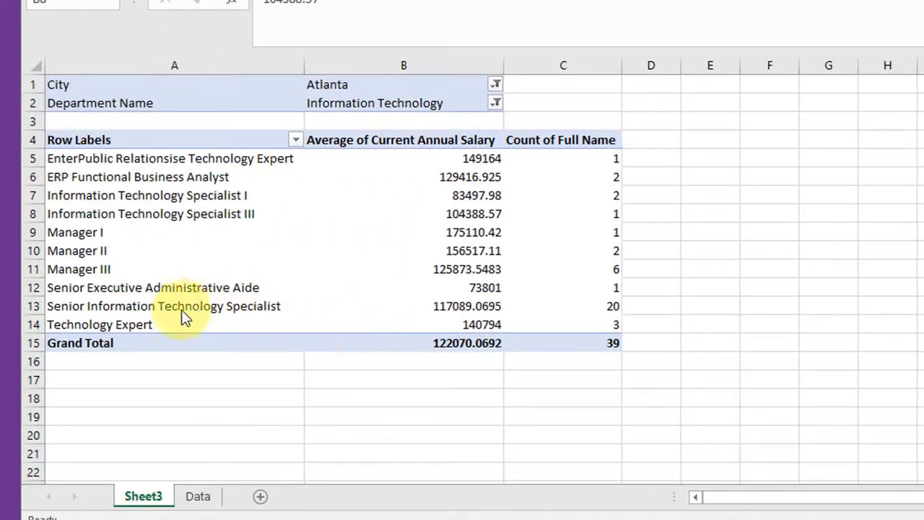
pyautogui.moveTo(108, 318)
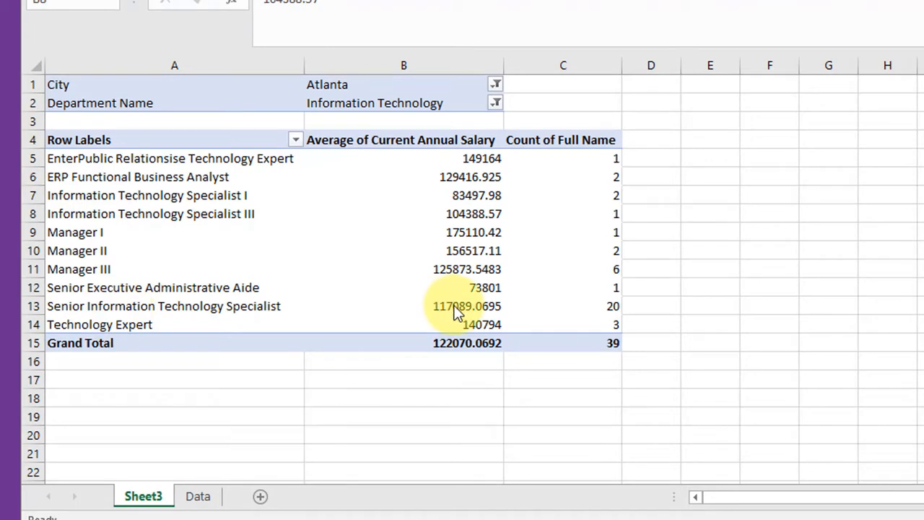
pyautogui.moveTo(612, 310)
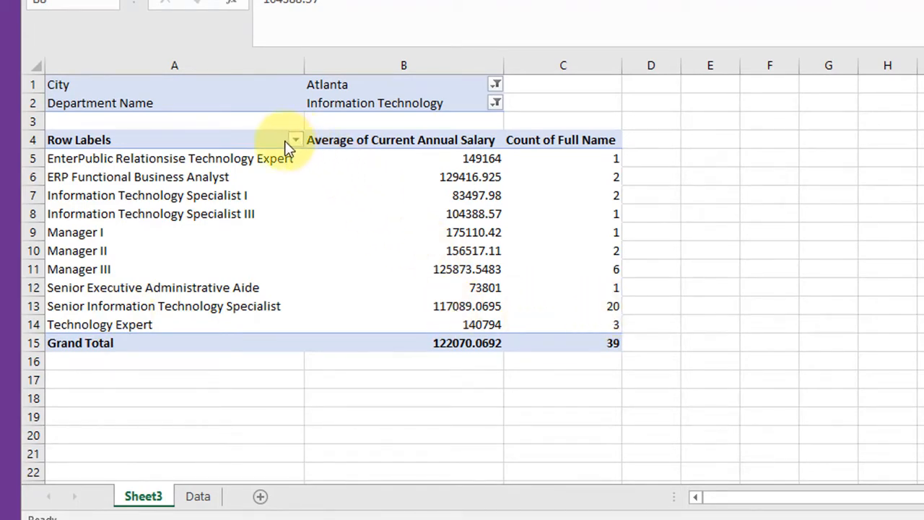
# Filter the row labels to Senior Information Technology Specialist only, leaving its average and count of 20
pyautogui.click(403, 213)
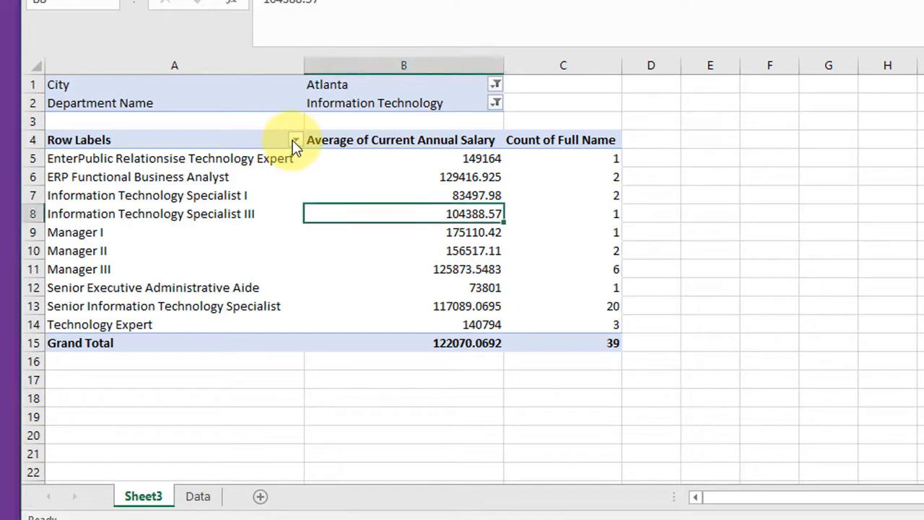
pyautogui.click(295, 138)
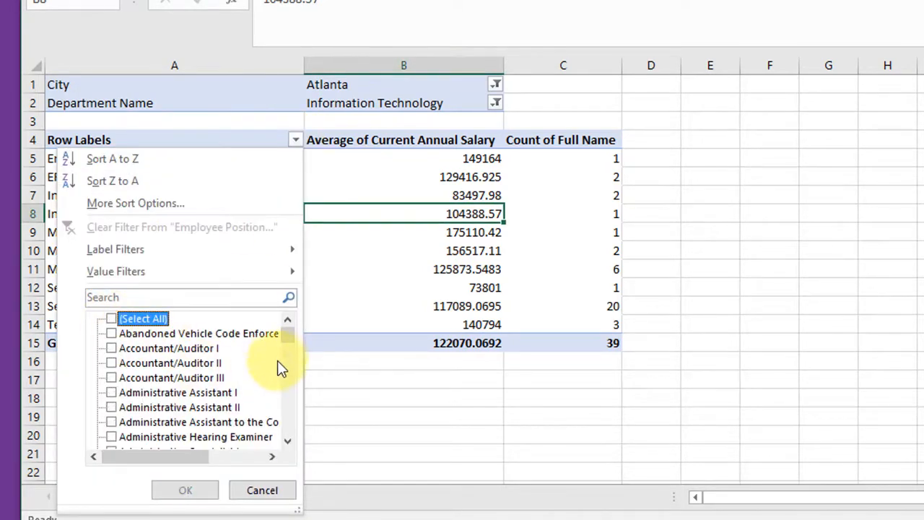
pyautogui.scroll(-3)
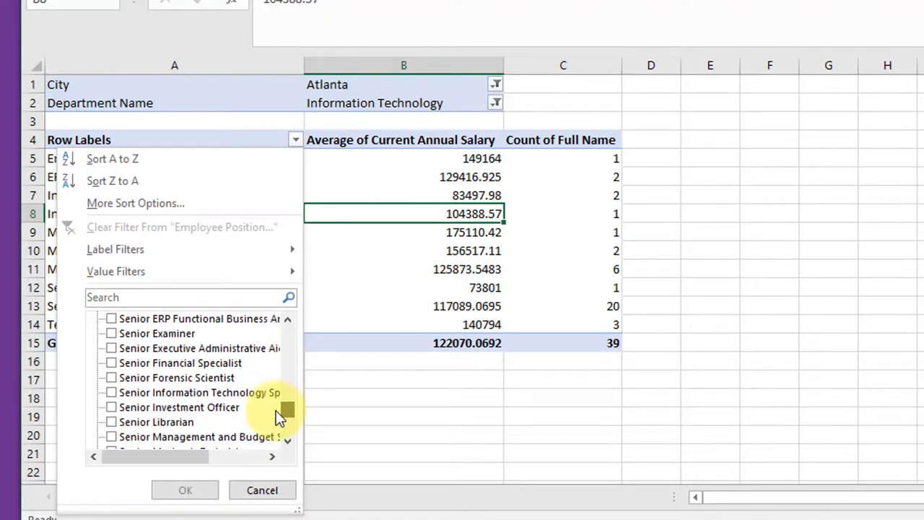
pyautogui.click(112, 392)
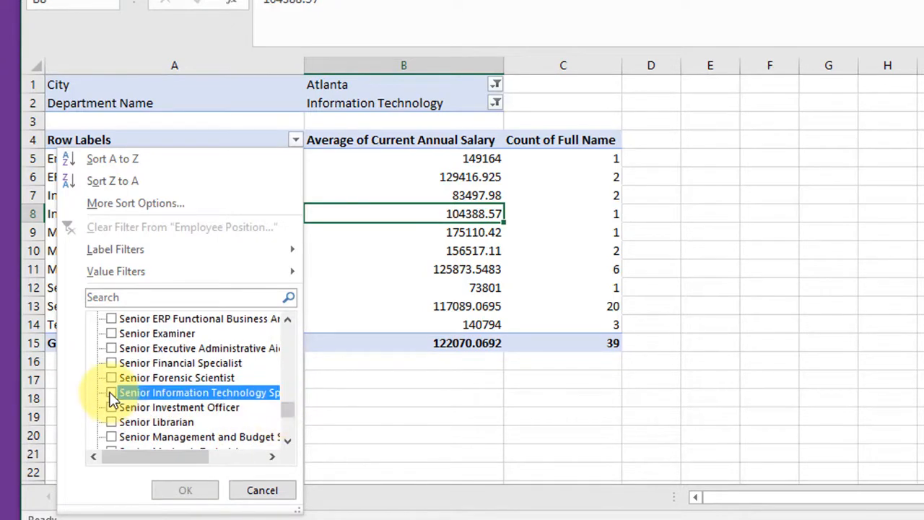
pyautogui.click(185, 489)
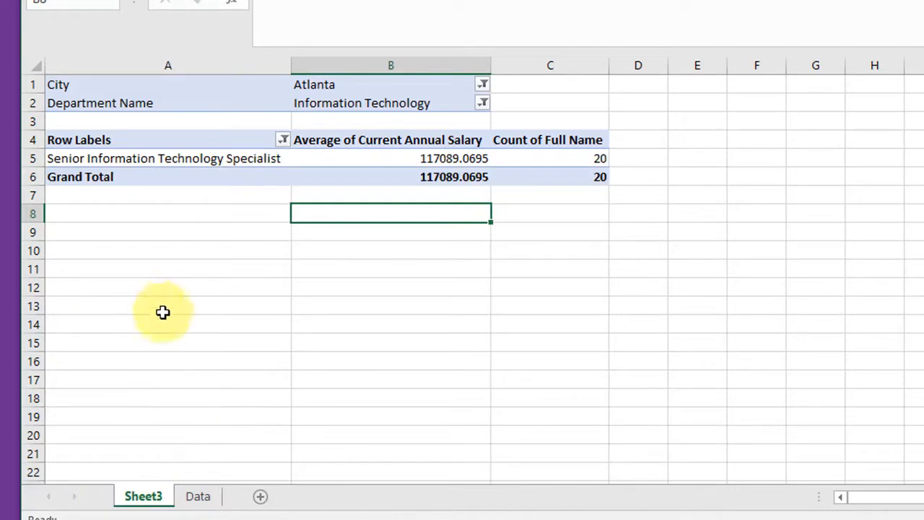
pyautogui.moveTo(500, 170)
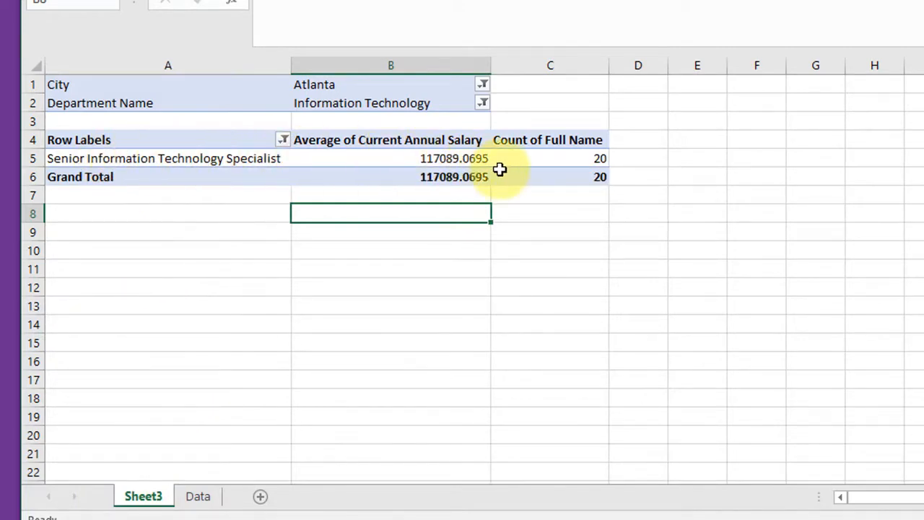
pyautogui.moveTo(453, 189)
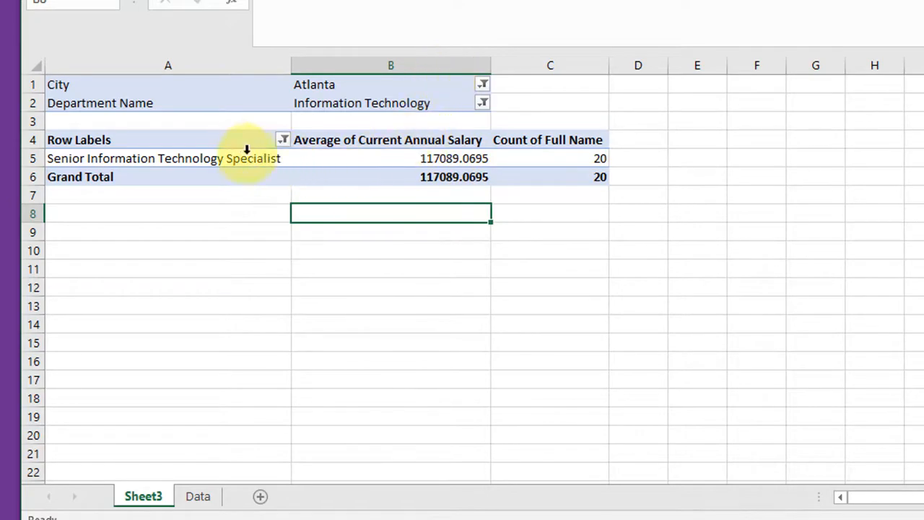
# Add Full Name to Rows under the position title so each of the 20 employees' salaries is listed
pyautogui.click(168, 157)
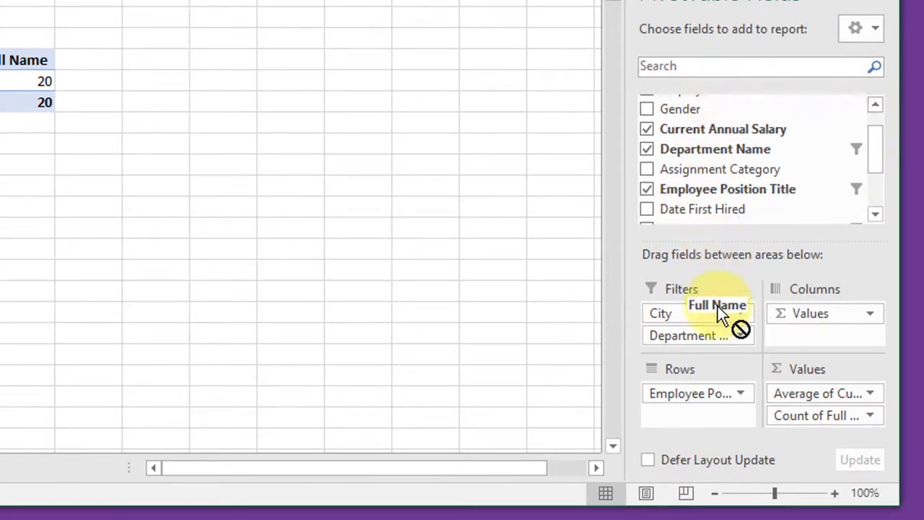
pyautogui.moveTo(717, 305); pyautogui.dragTo(697, 416)
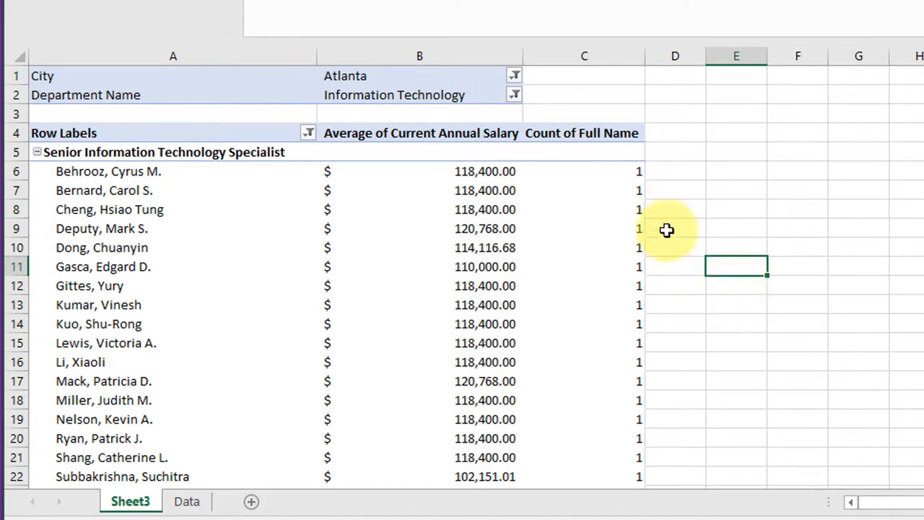
pyautogui.moveTo(641, 179)
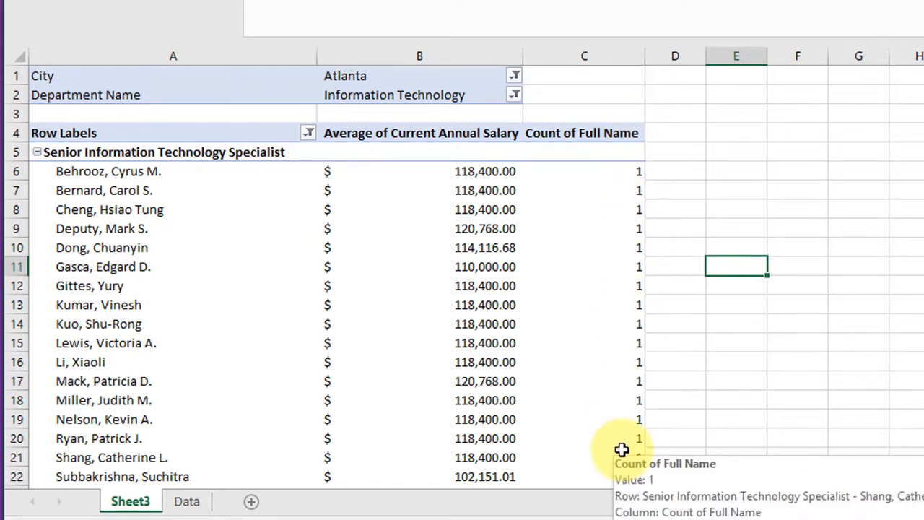
pyautogui.scroll(-3)
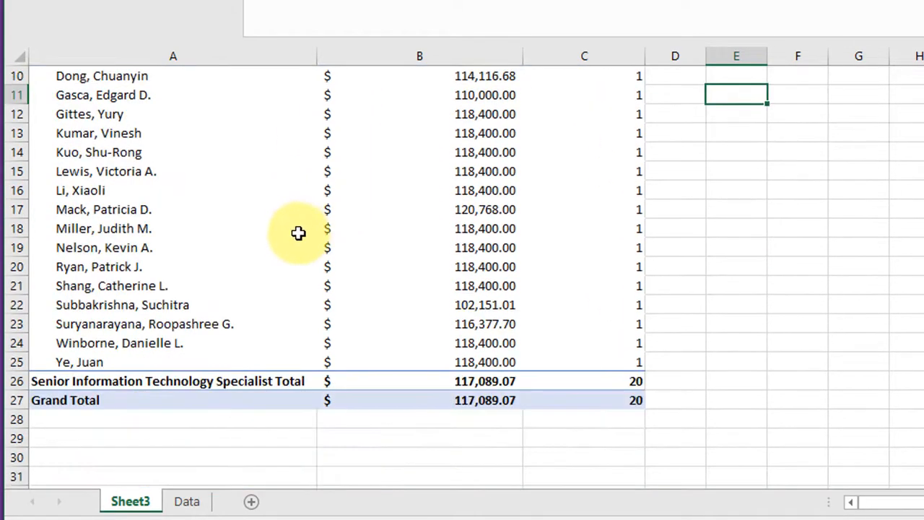
# Copy the specialists' name and salary rows and paste them as plain values on a new sheet
pyautogui.scroll(3)
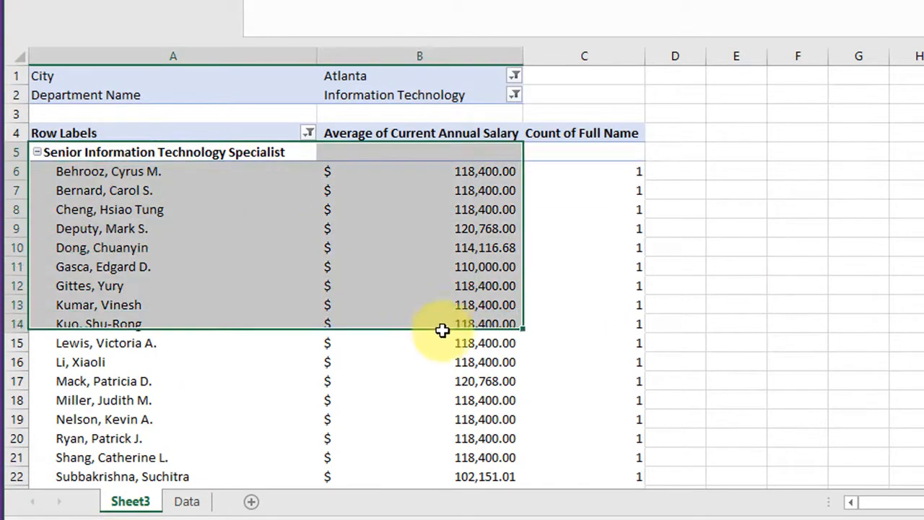
pyautogui.scroll(-3)
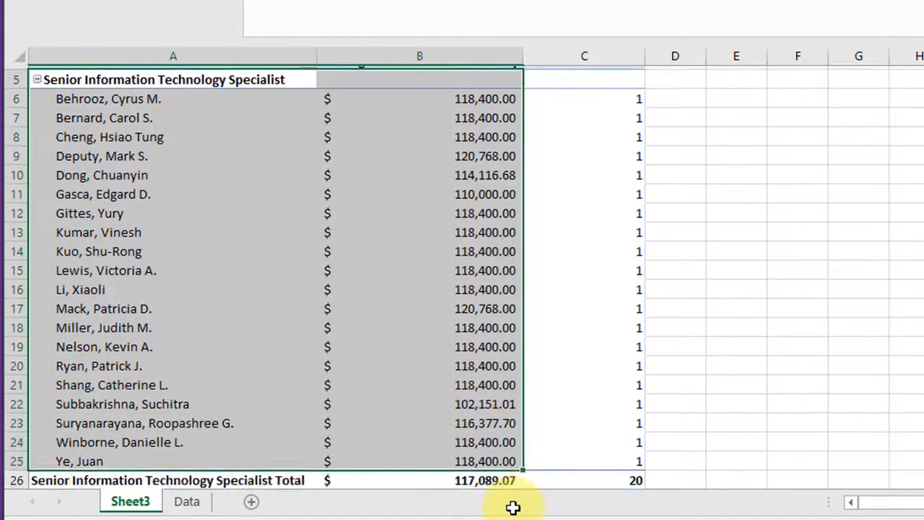
pyautogui.scroll(-3)
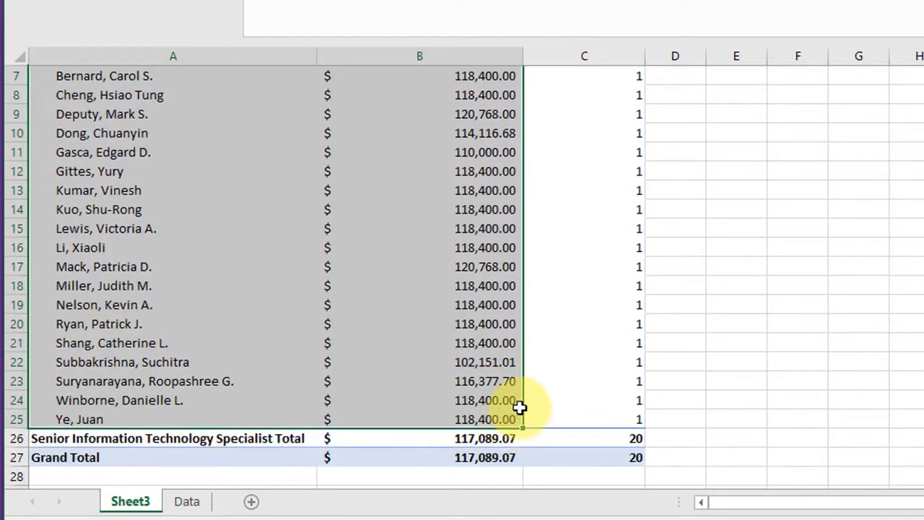
pyautogui.scroll(3)
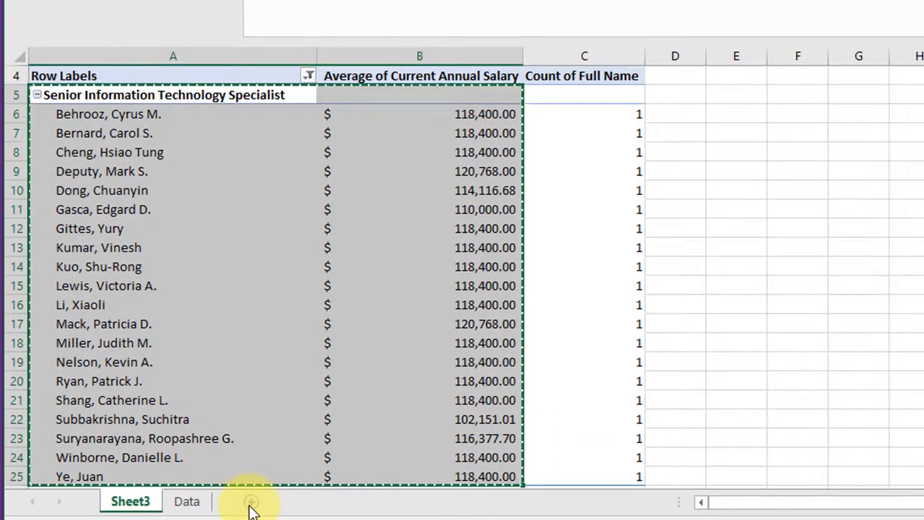
pyautogui.click(251, 501)
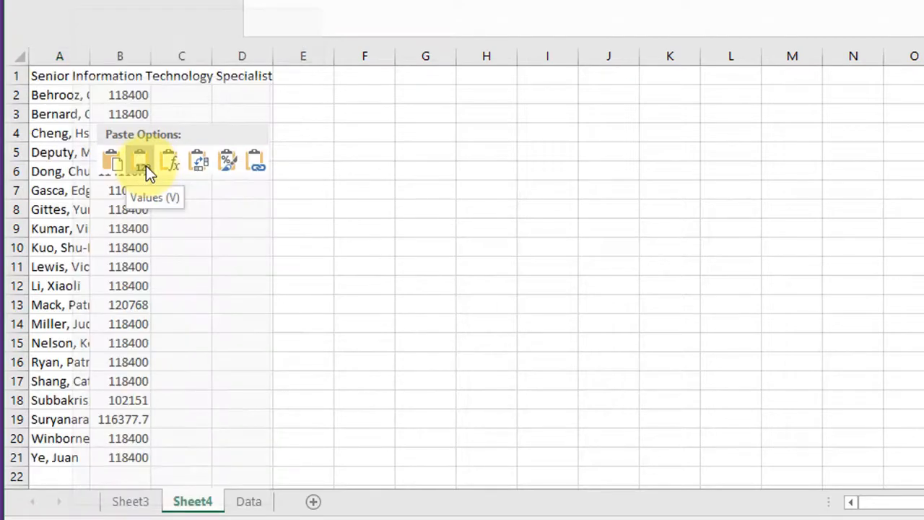
pyautogui.click(140, 161)
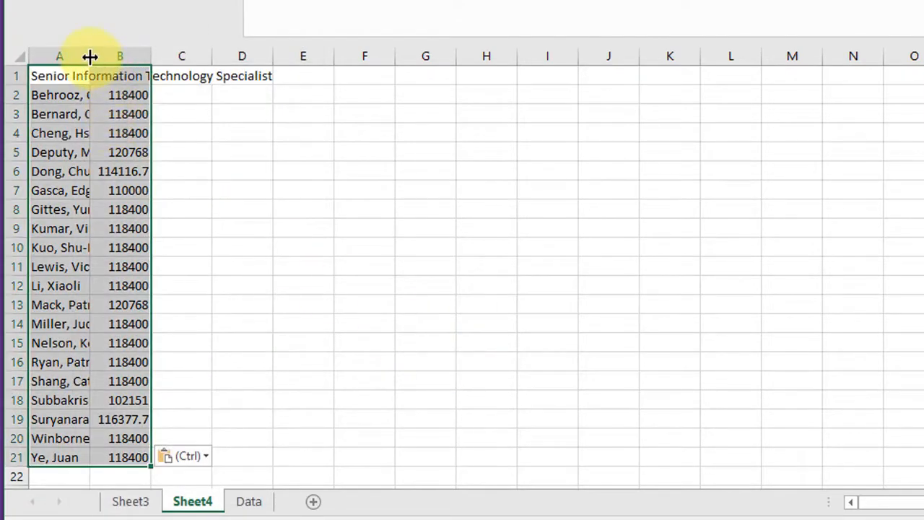